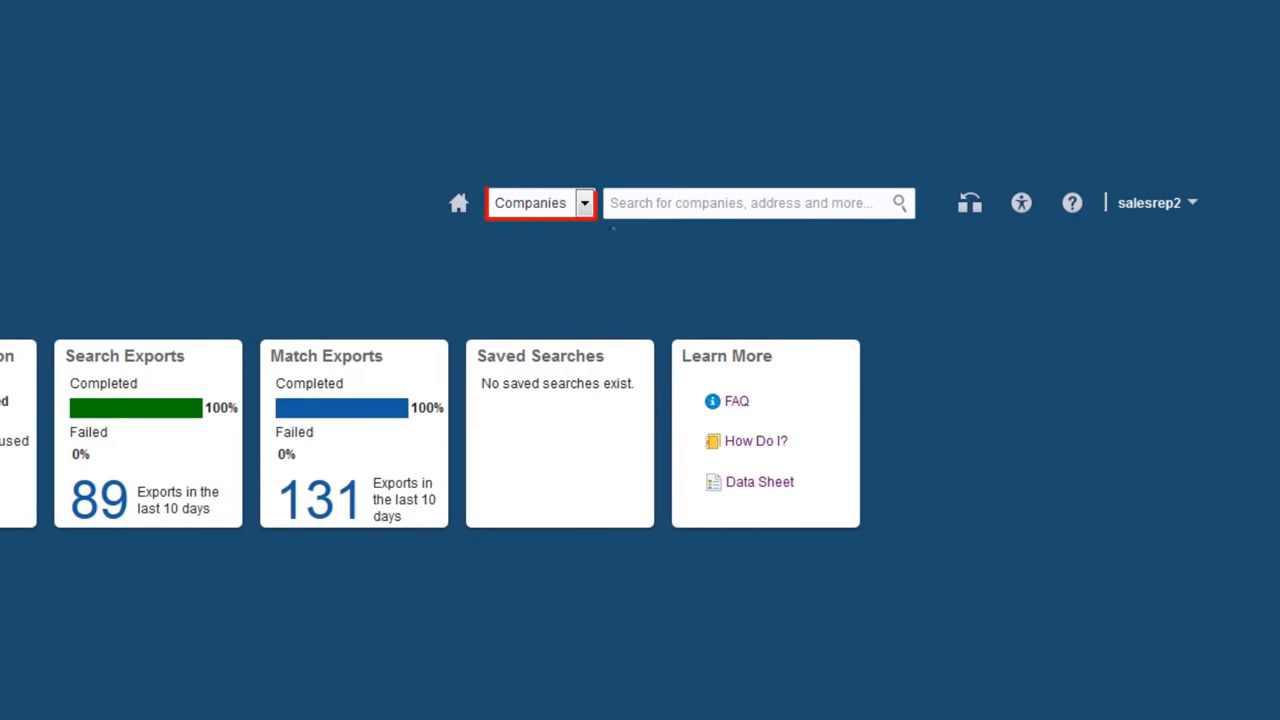
# Search Enterprise-company contacts, filtering Email Address to Not Null
pyautogui.click(584, 202)
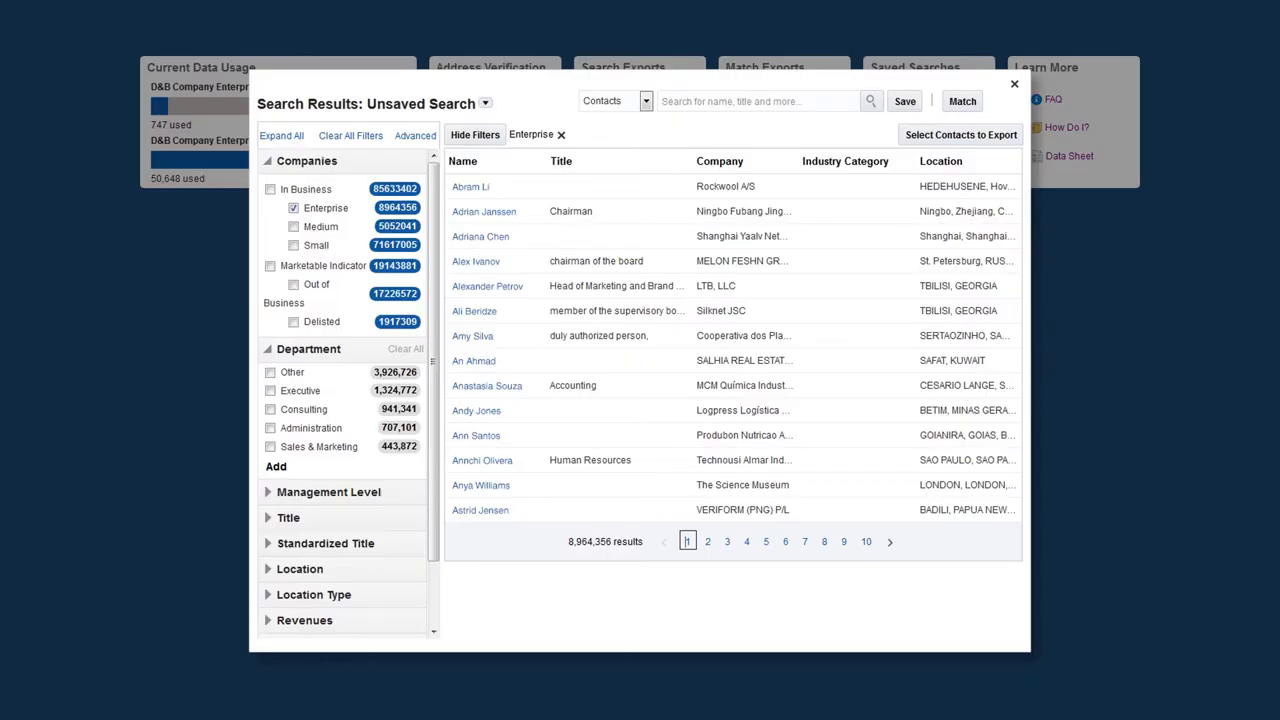
pyautogui.click(307, 160)
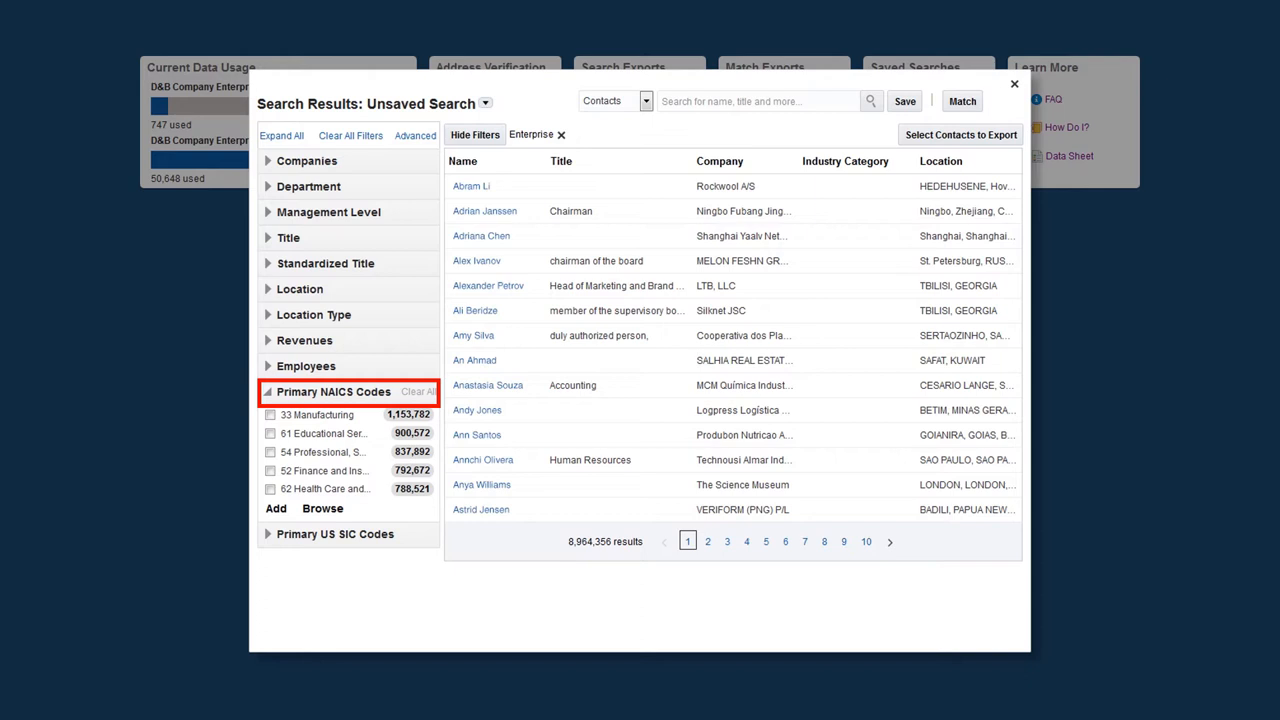
pyautogui.click(306, 365)
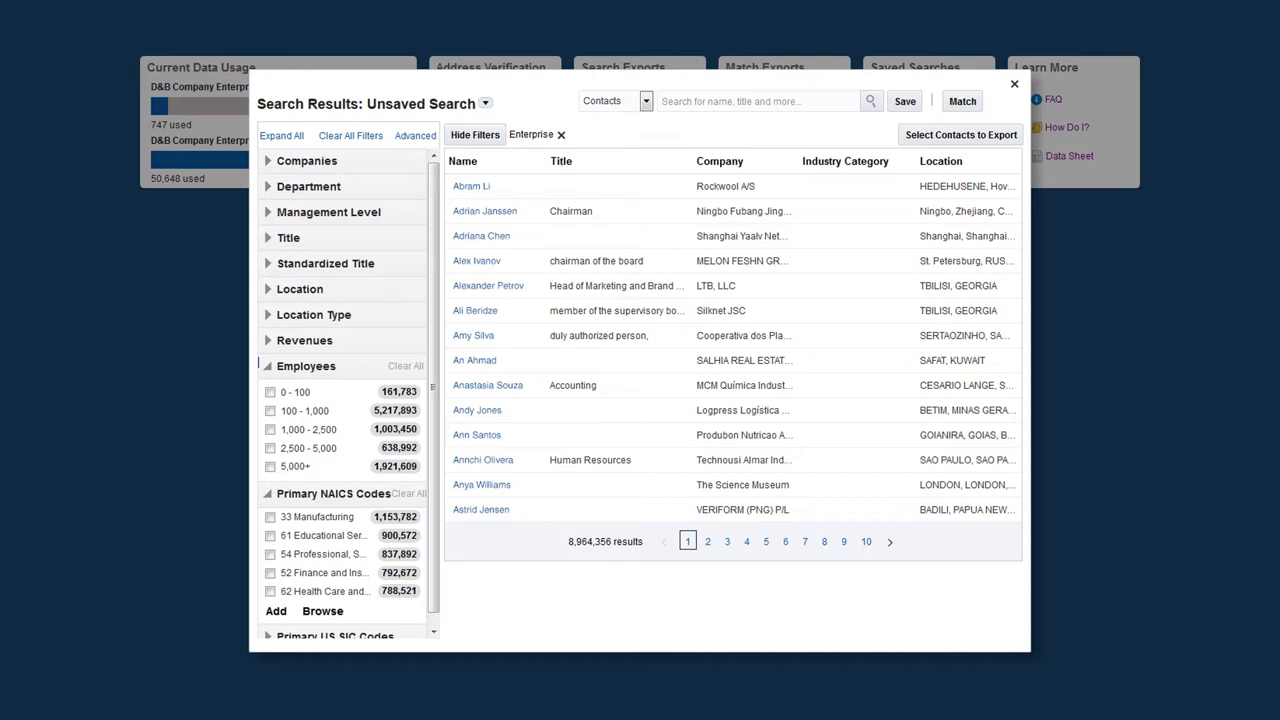
pyautogui.moveTo(414, 135)
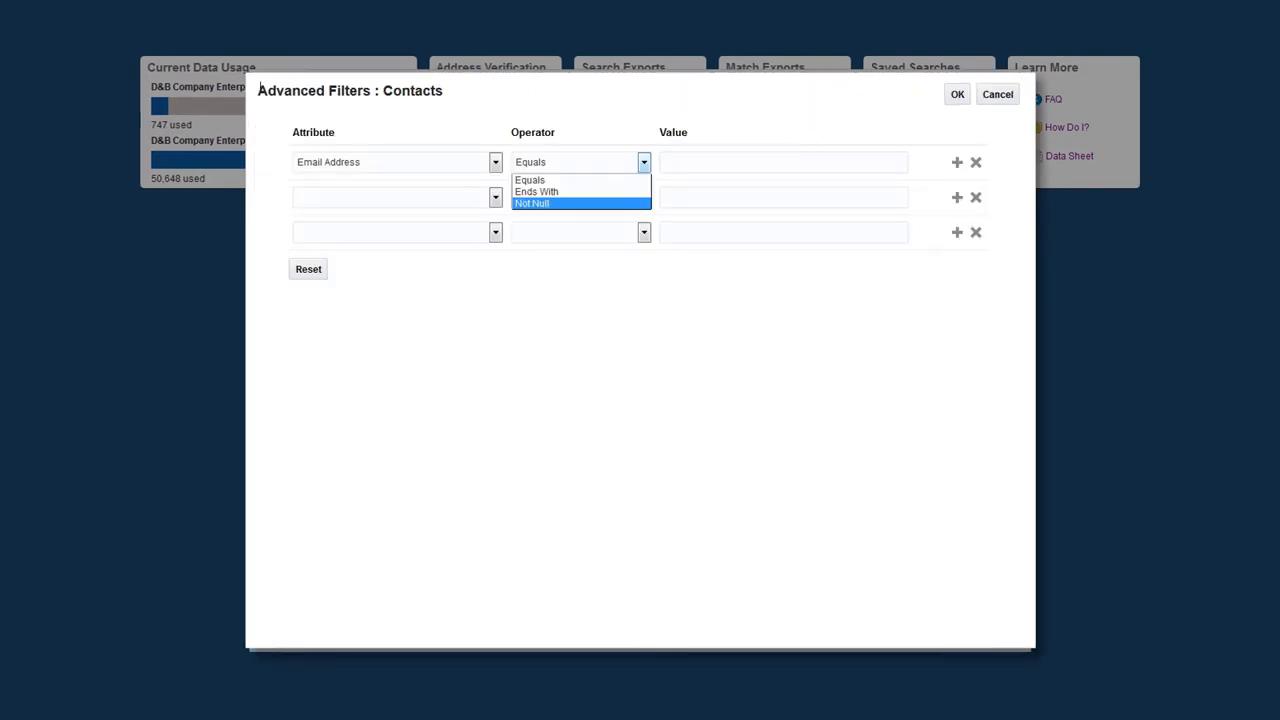
pyautogui.click(532, 203)
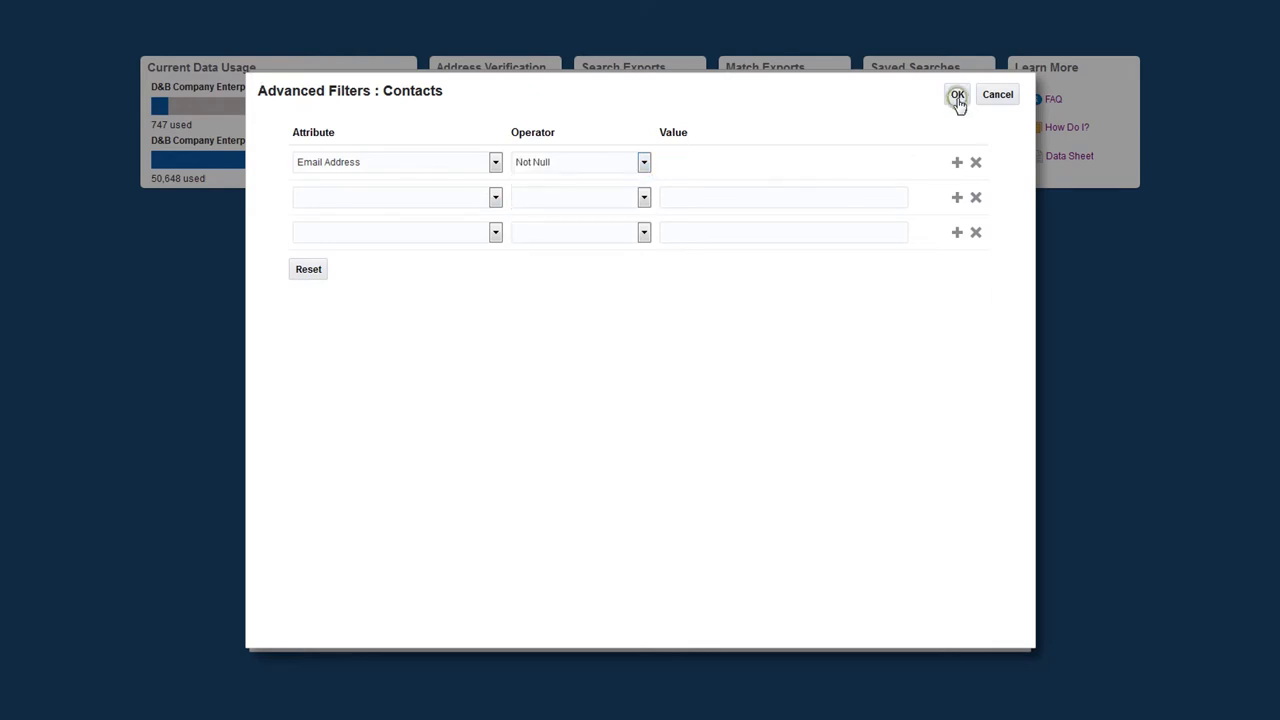
pyautogui.click(955, 94)
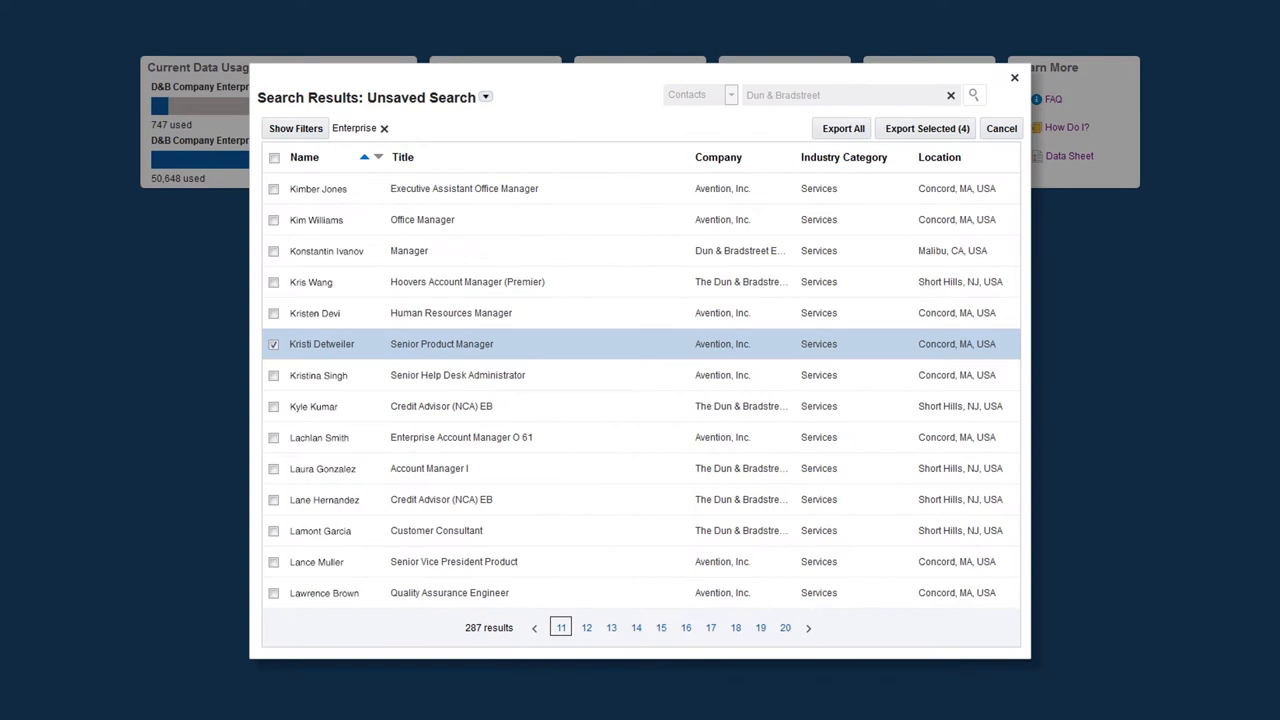
pyautogui.click(321, 343)
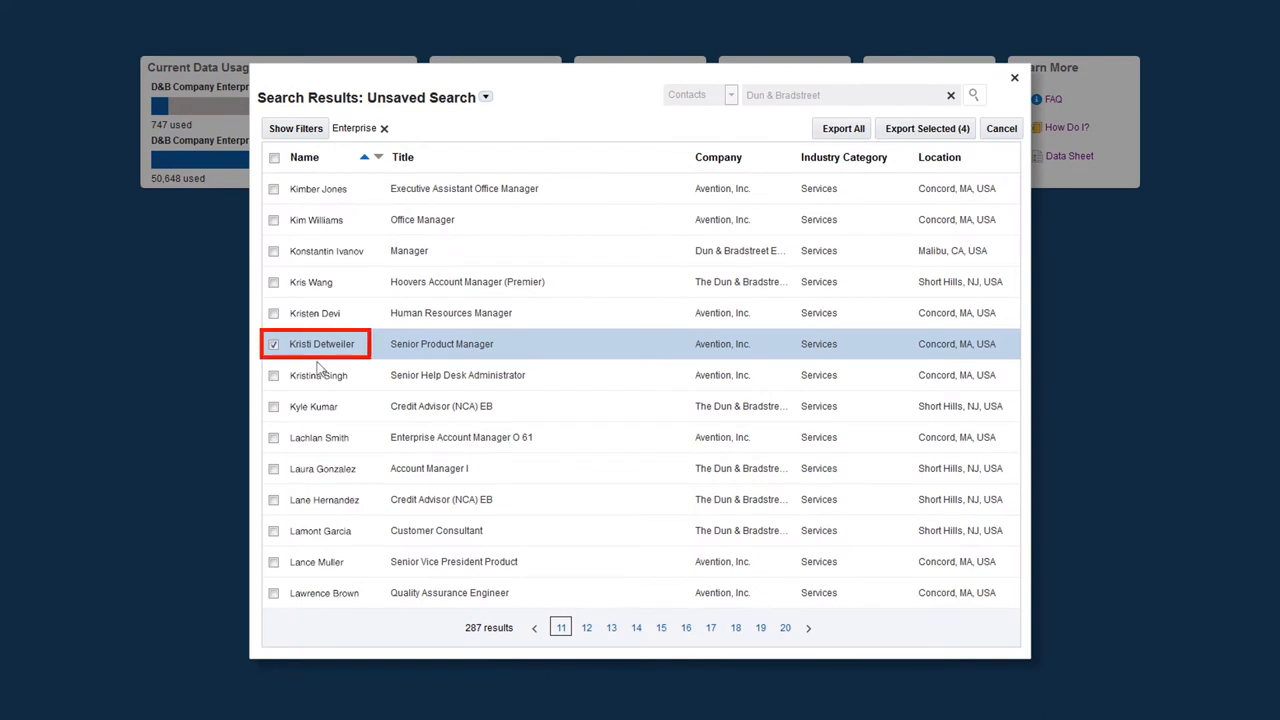
pyautogui.click(321, 343)
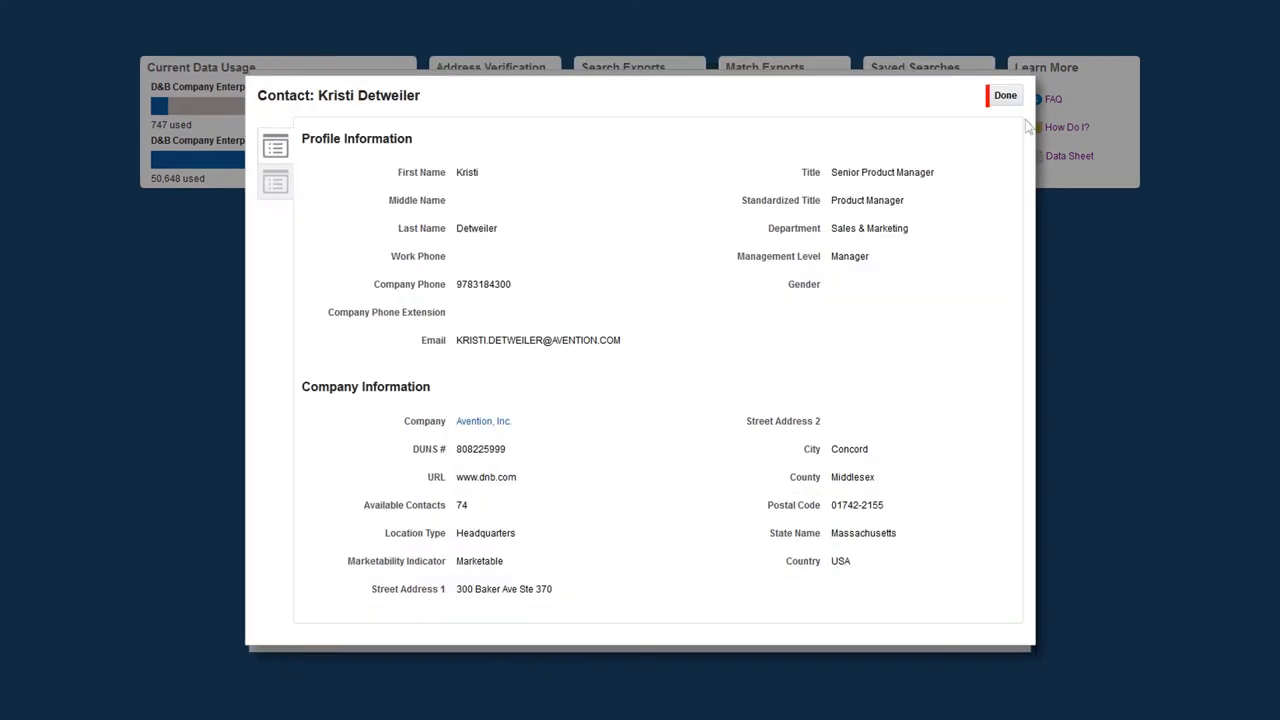
pyautogui.click(1004, 95)
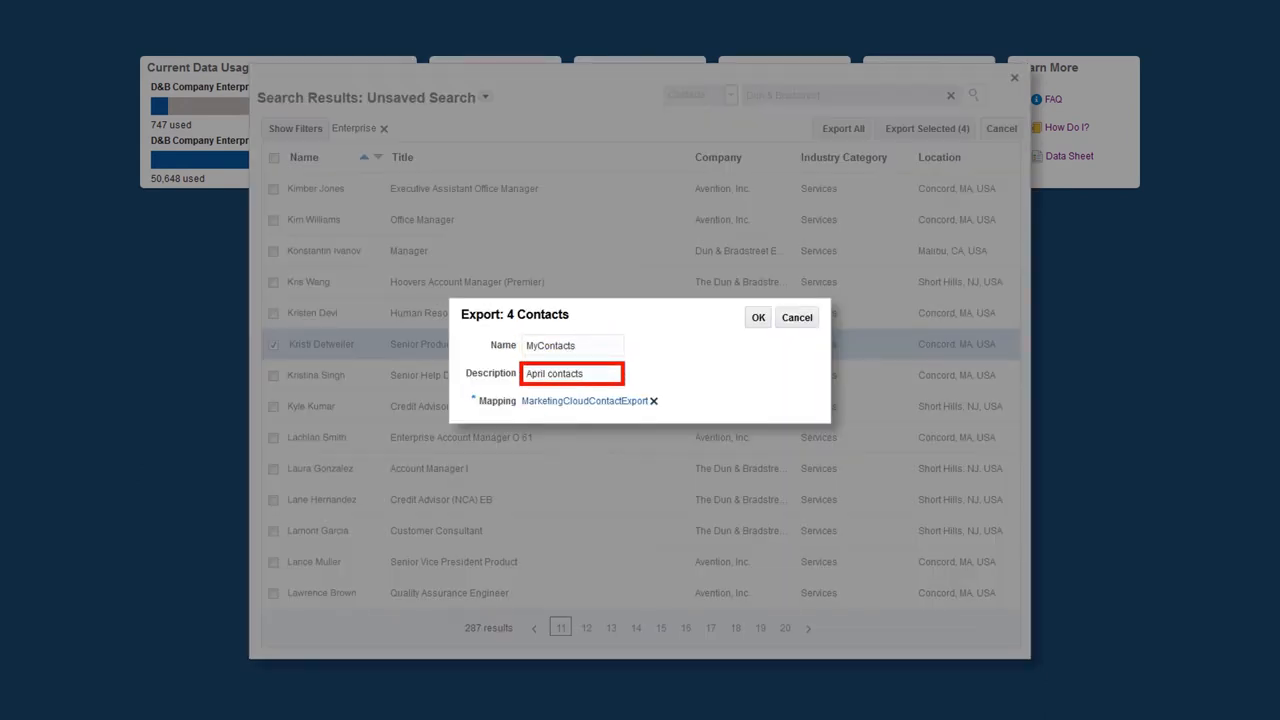
# Export the contacts using the MarketingCloudContactExport mapping
pyautogui.click(585, 400)
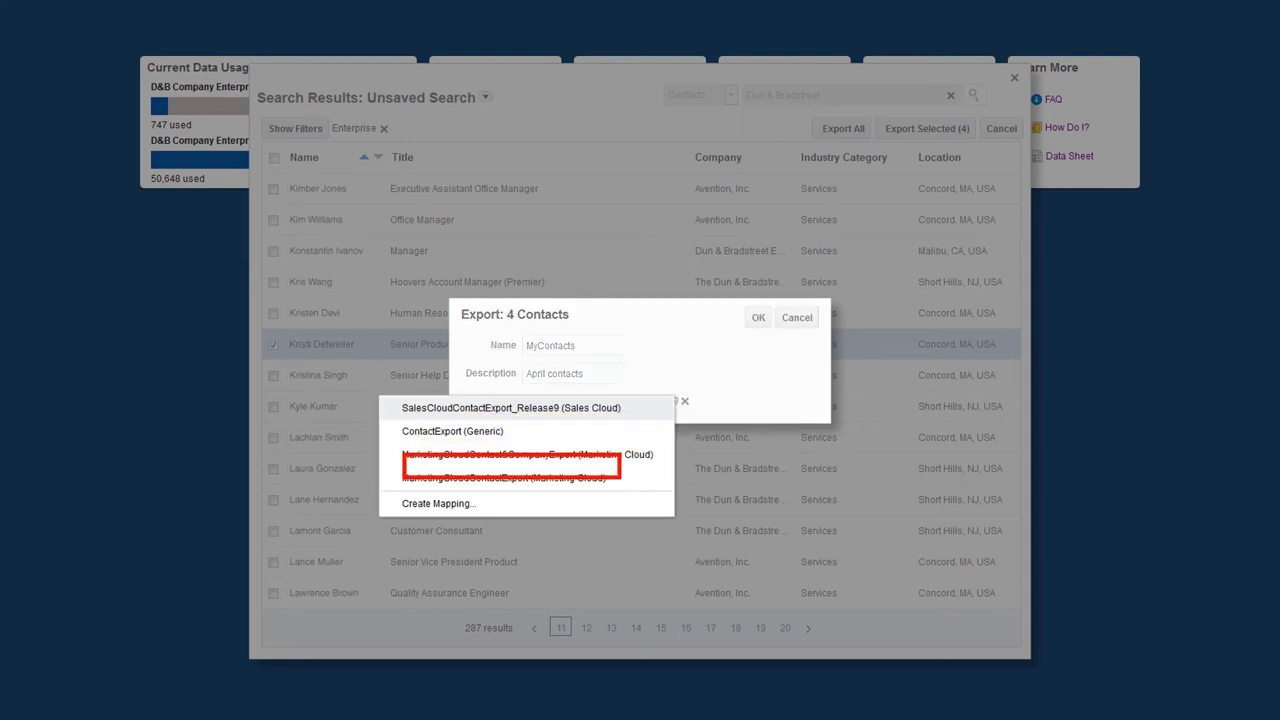
pyautogui.click(505, 465)
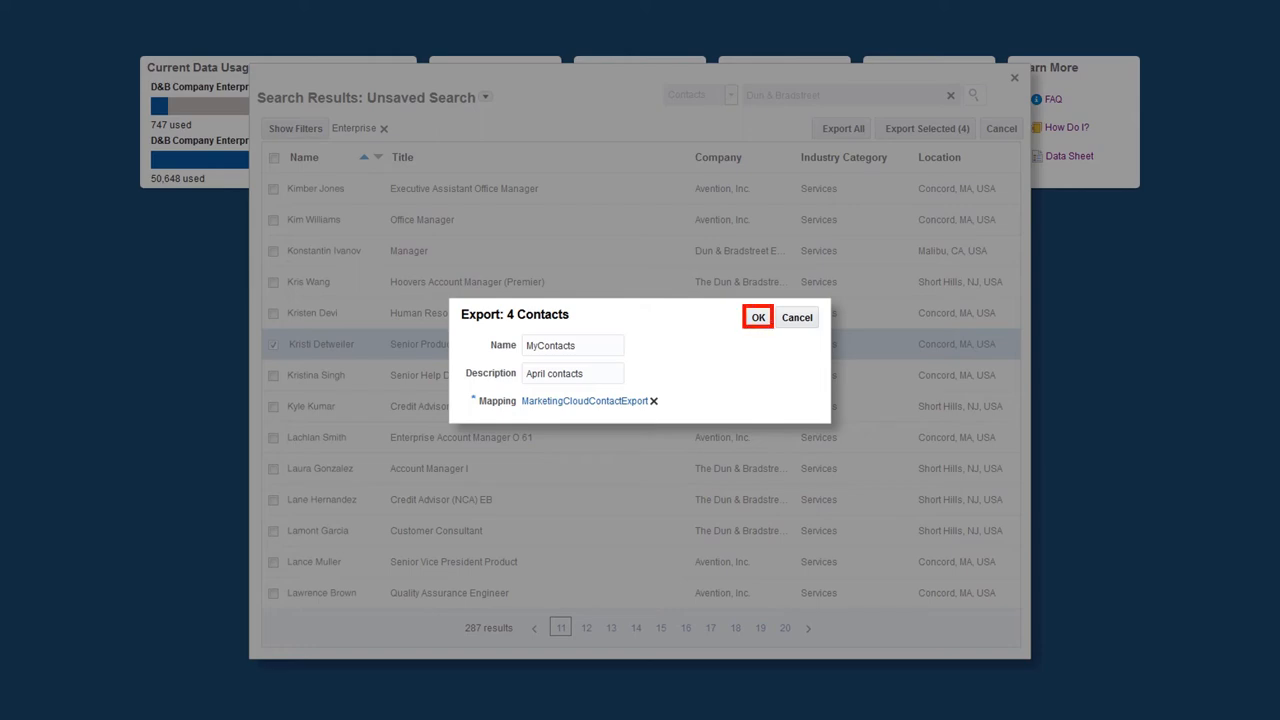
pyautogui.click(758, 317)
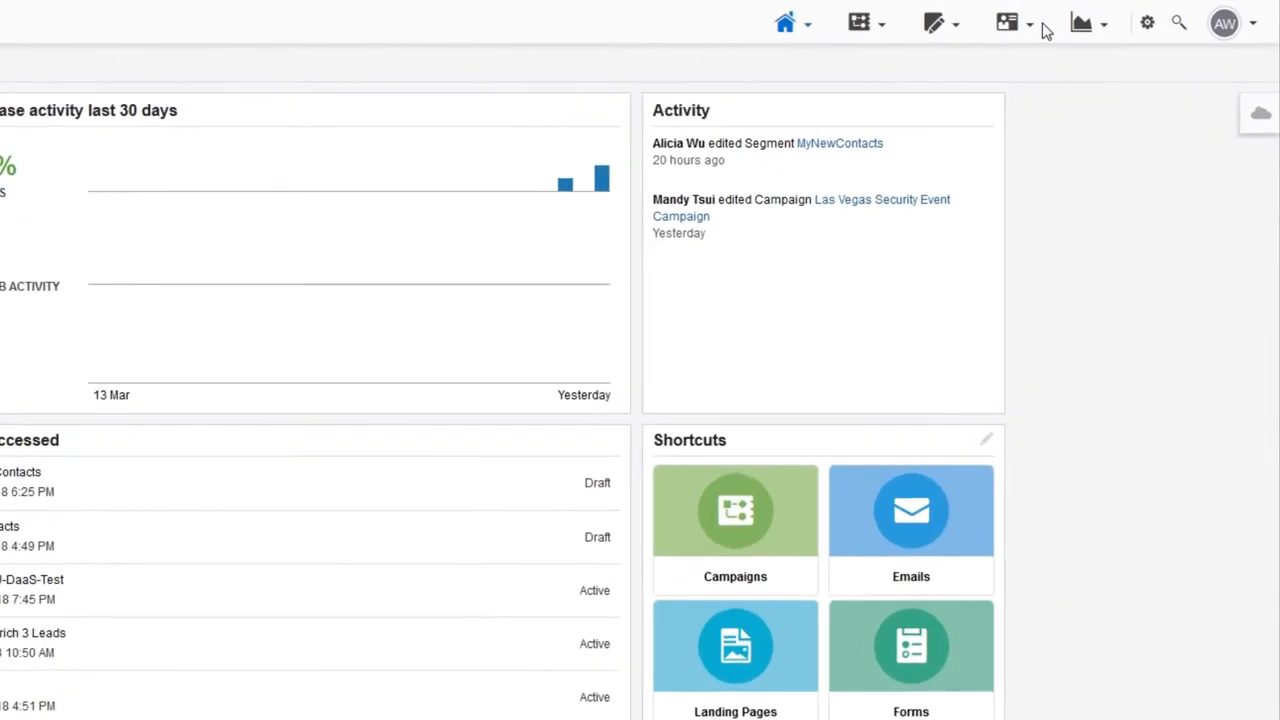
# Upload the exported contact file in Eloqua Contacts and preview the four rows
pyautogui.click(1008, 22)
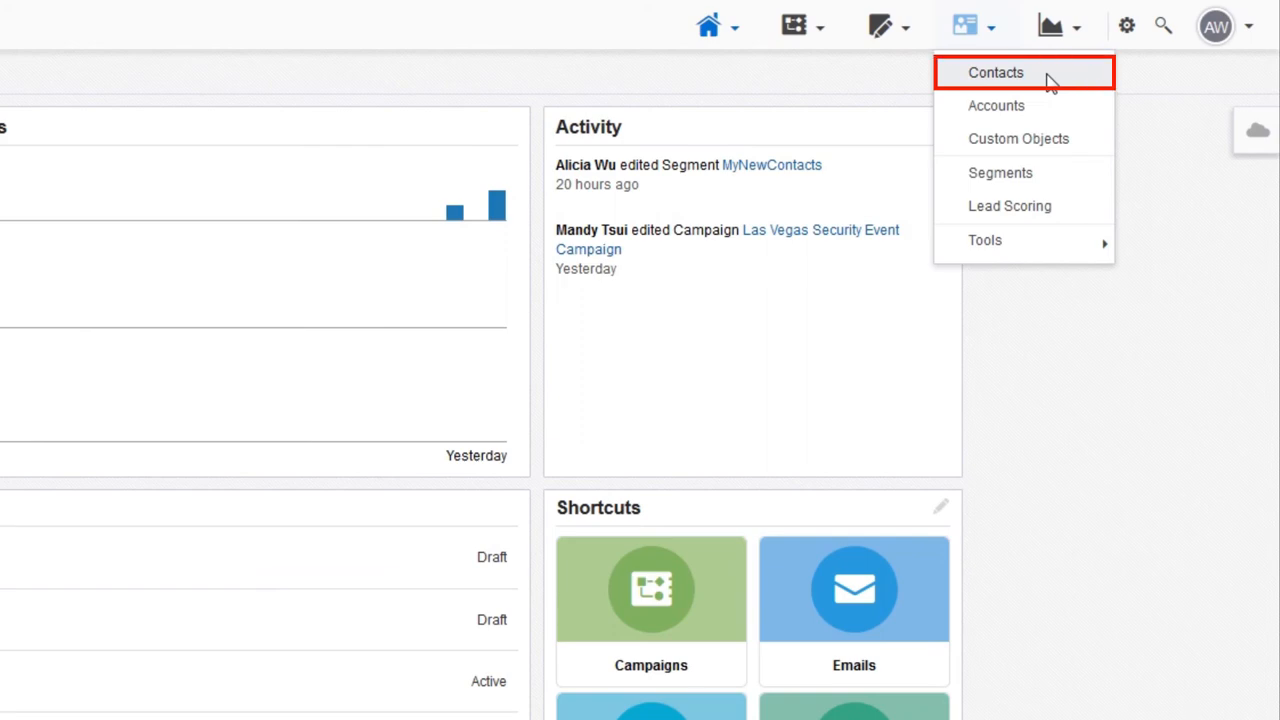
pyautogui.click(995, 72)
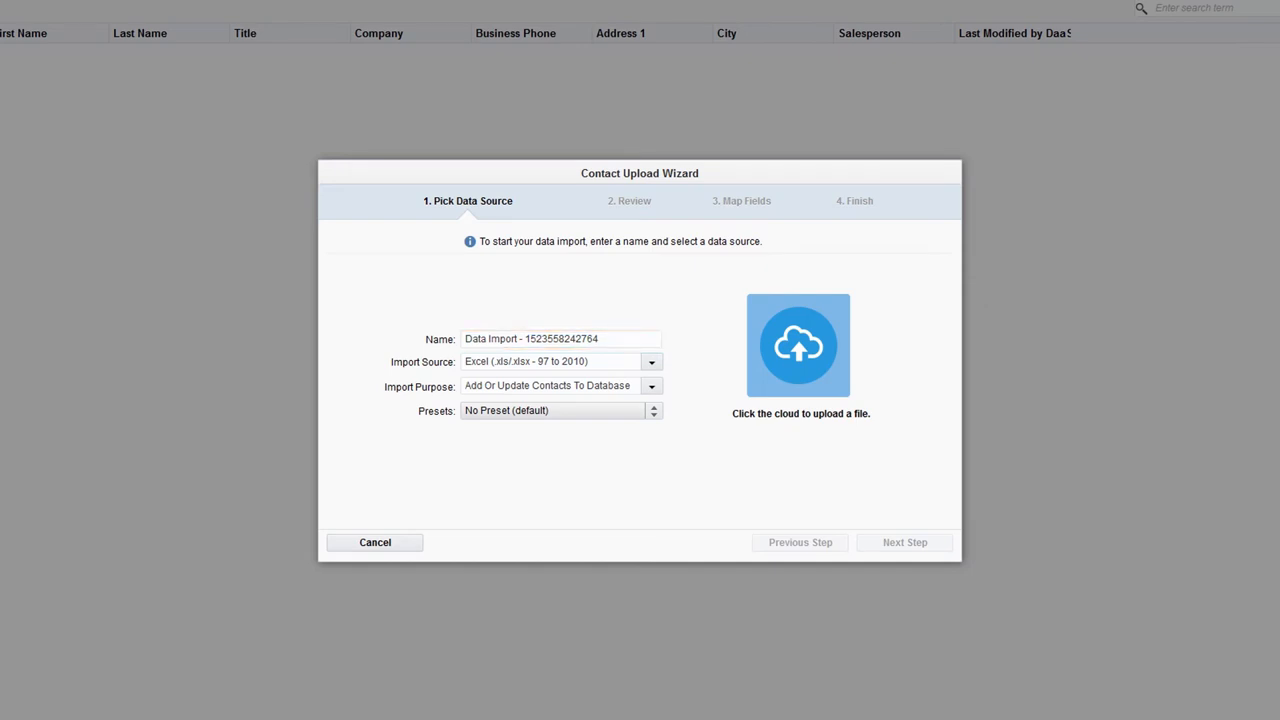
pyautogui.click(798, 345)
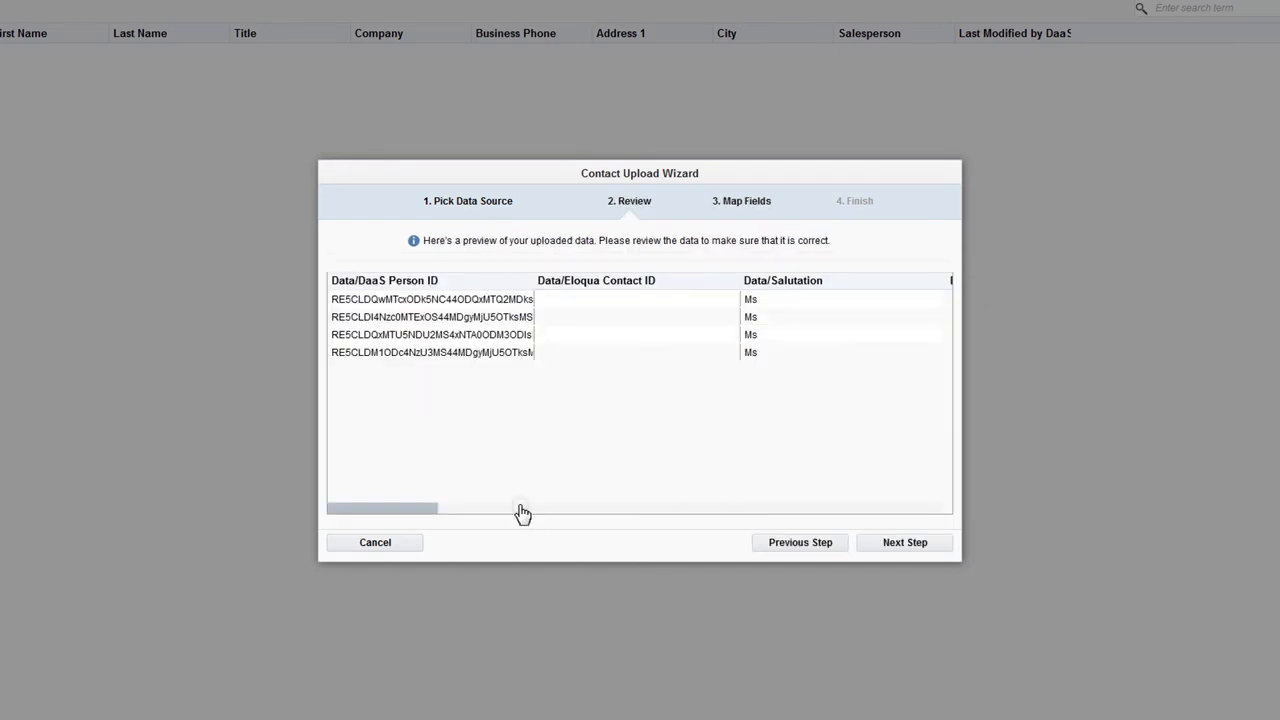
pyautogui.hscroll(3)
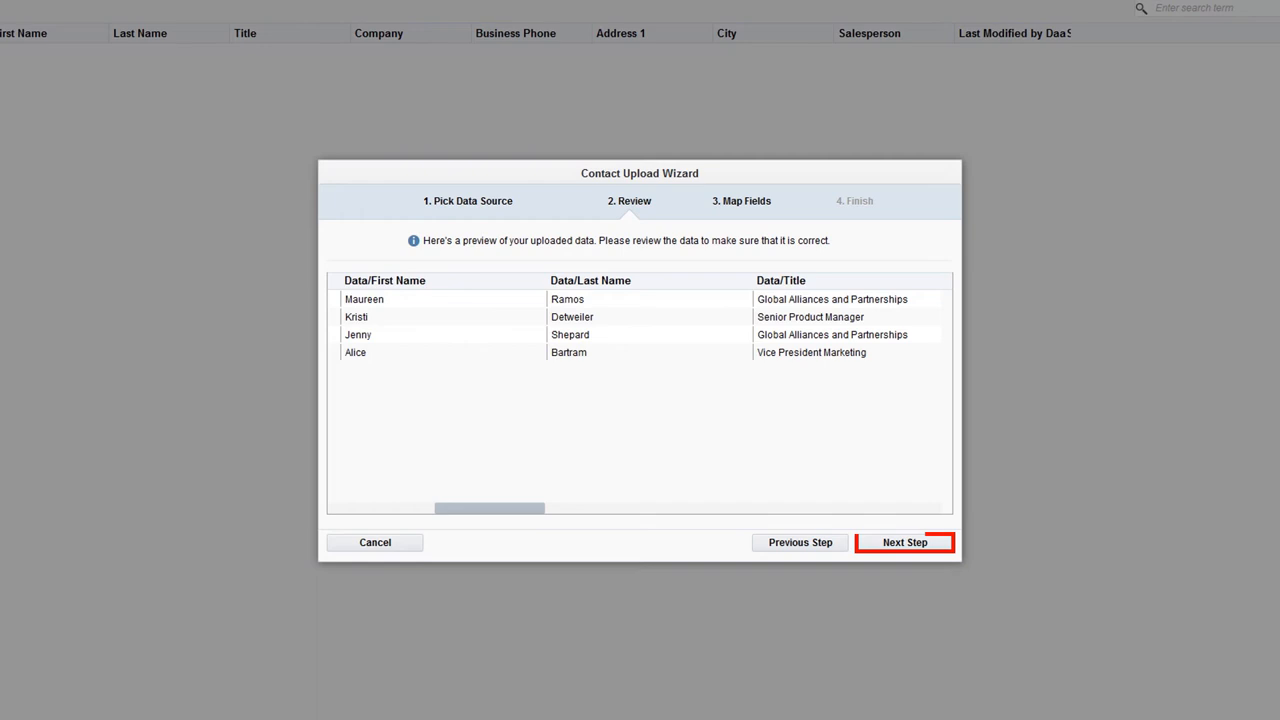
# Finish the upload wizard with default mappings into a Testing Area shared list
pyautogui.click(903, 542)
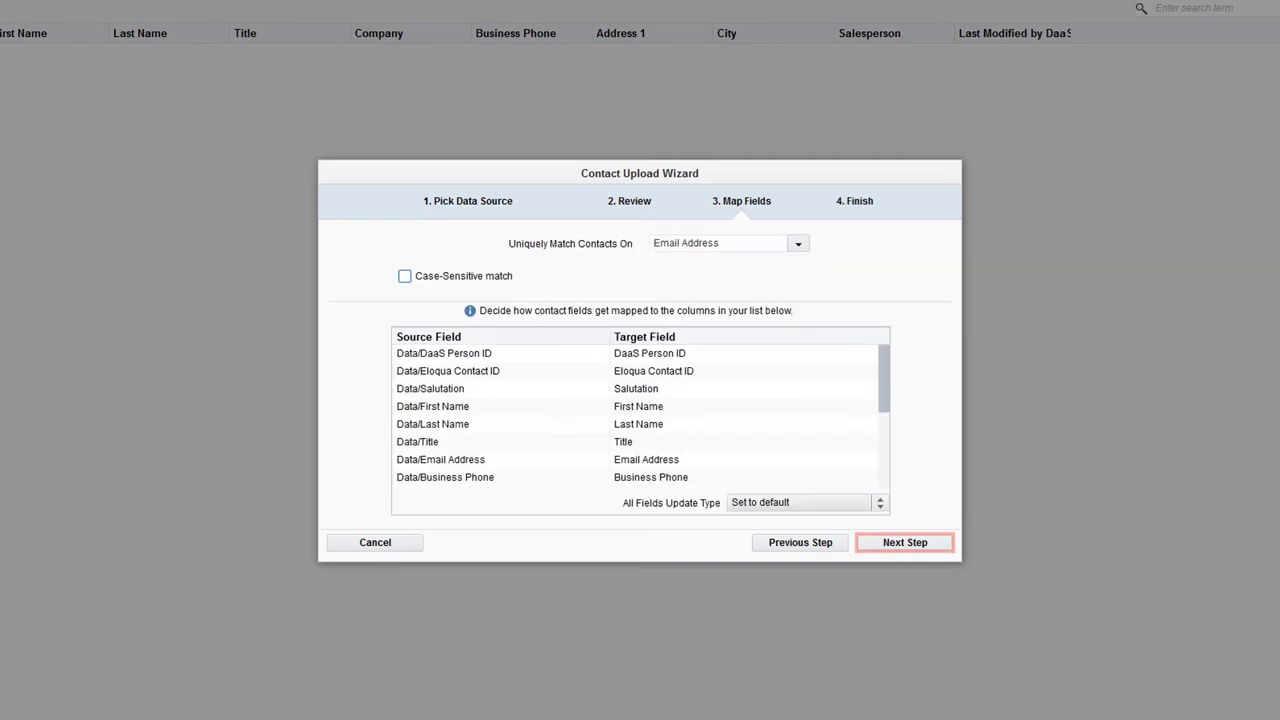
pyautogui.moveTo(904, 542)
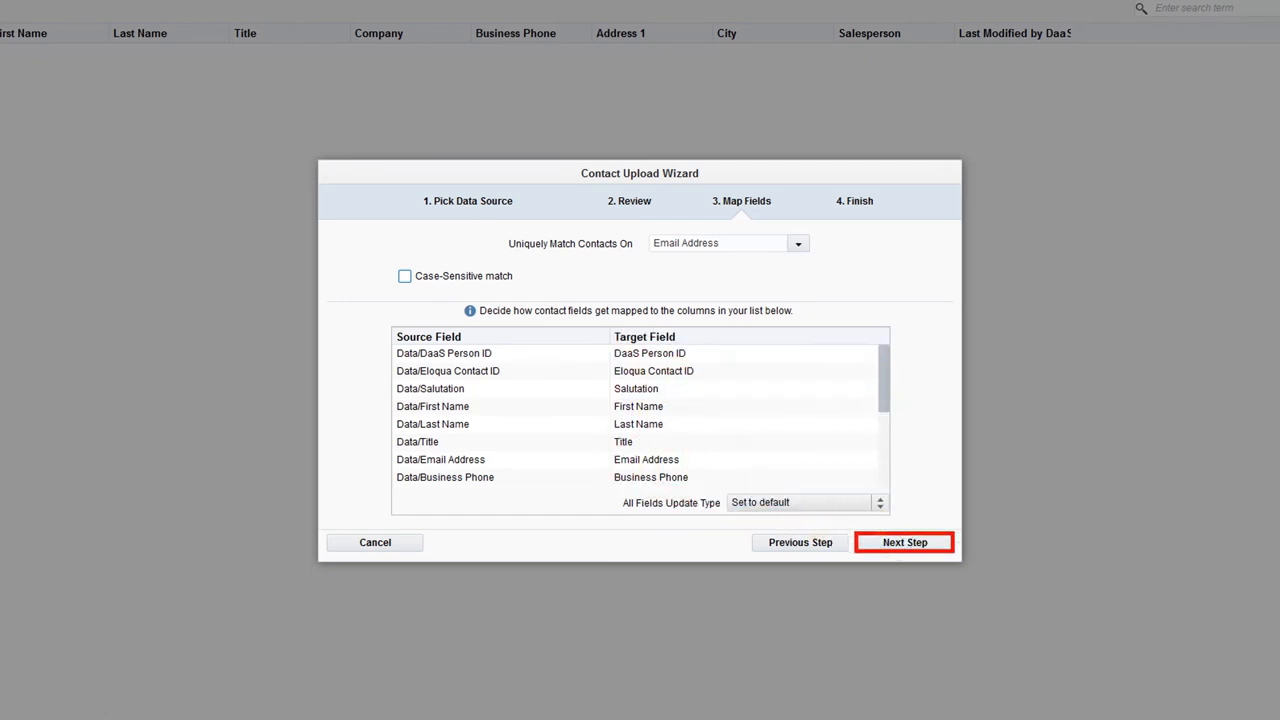
pyautogui.click(903, 542)
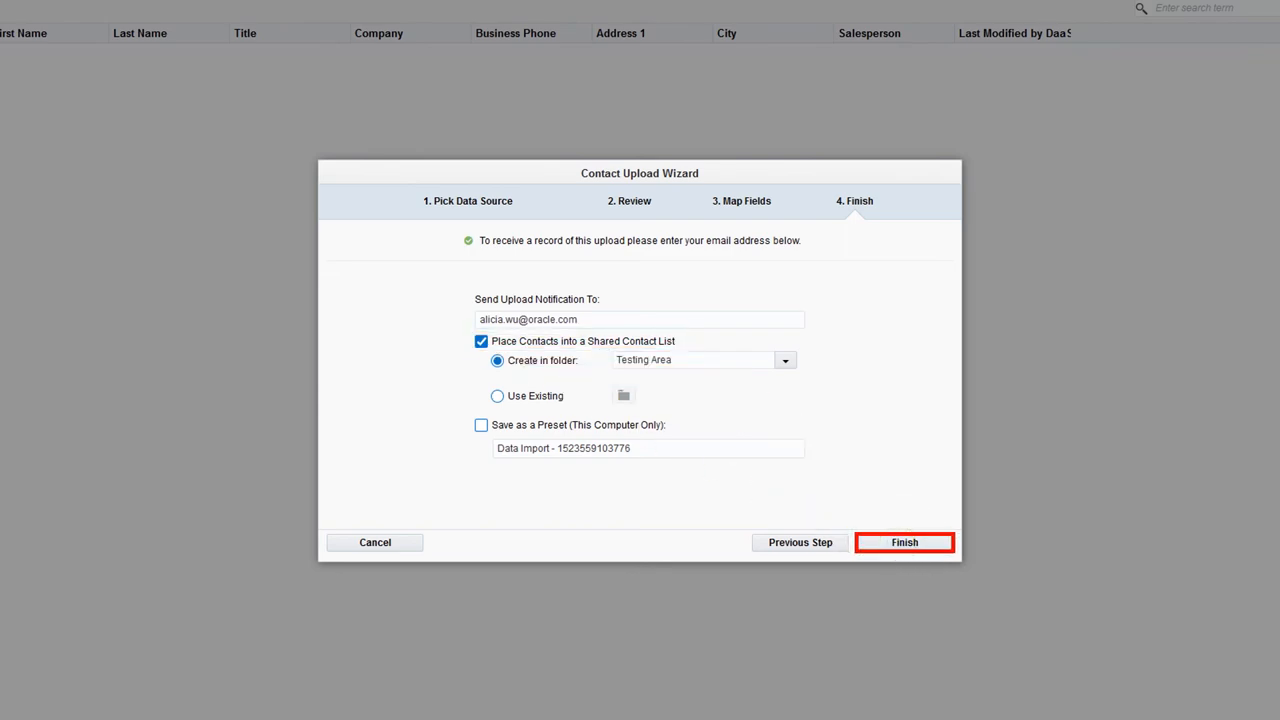
pyautogui.click(903, 542)
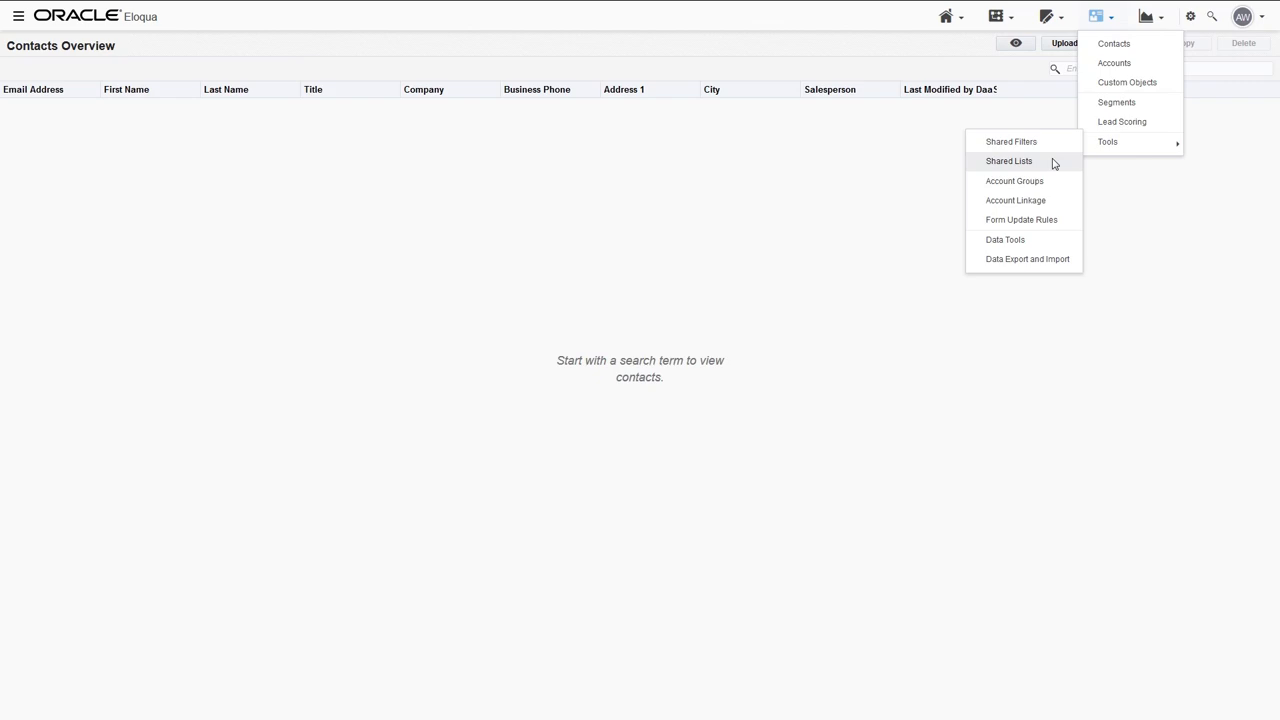
# Open the newest Data Import shared list to see the four contacts
pyautogui.click(1009, 161)
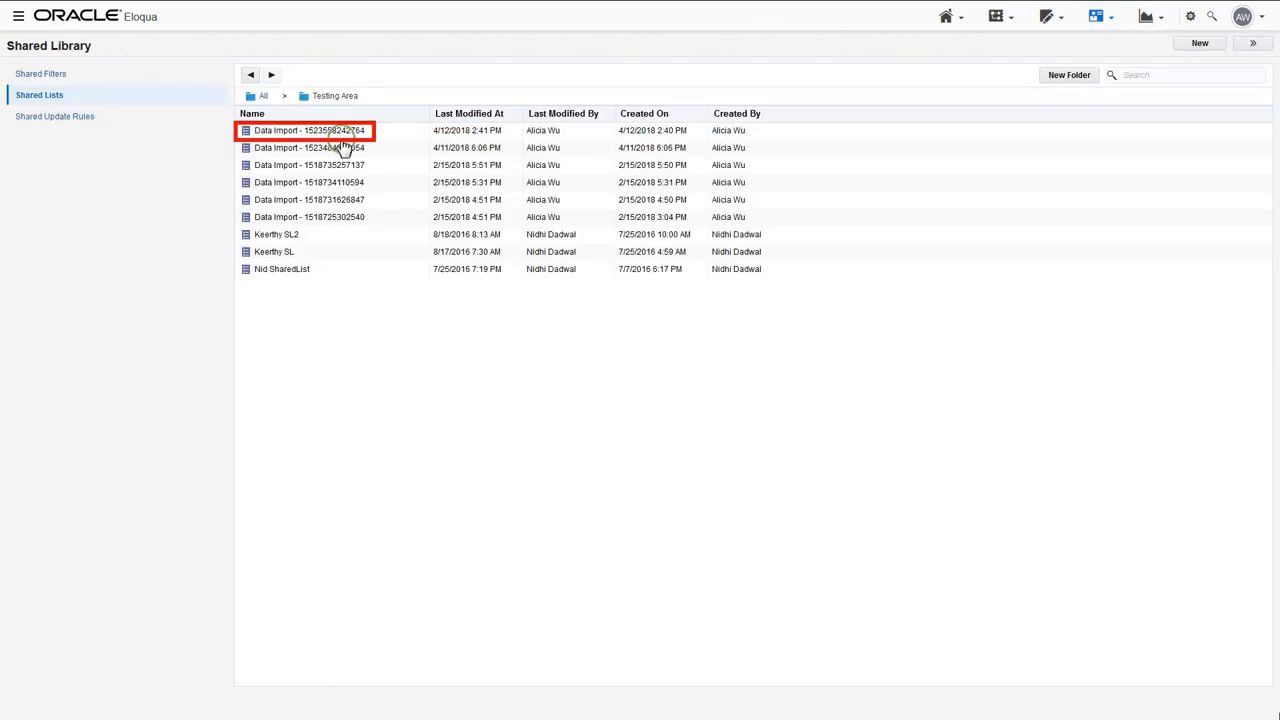
pyautogui.doubleClick(309, 130)
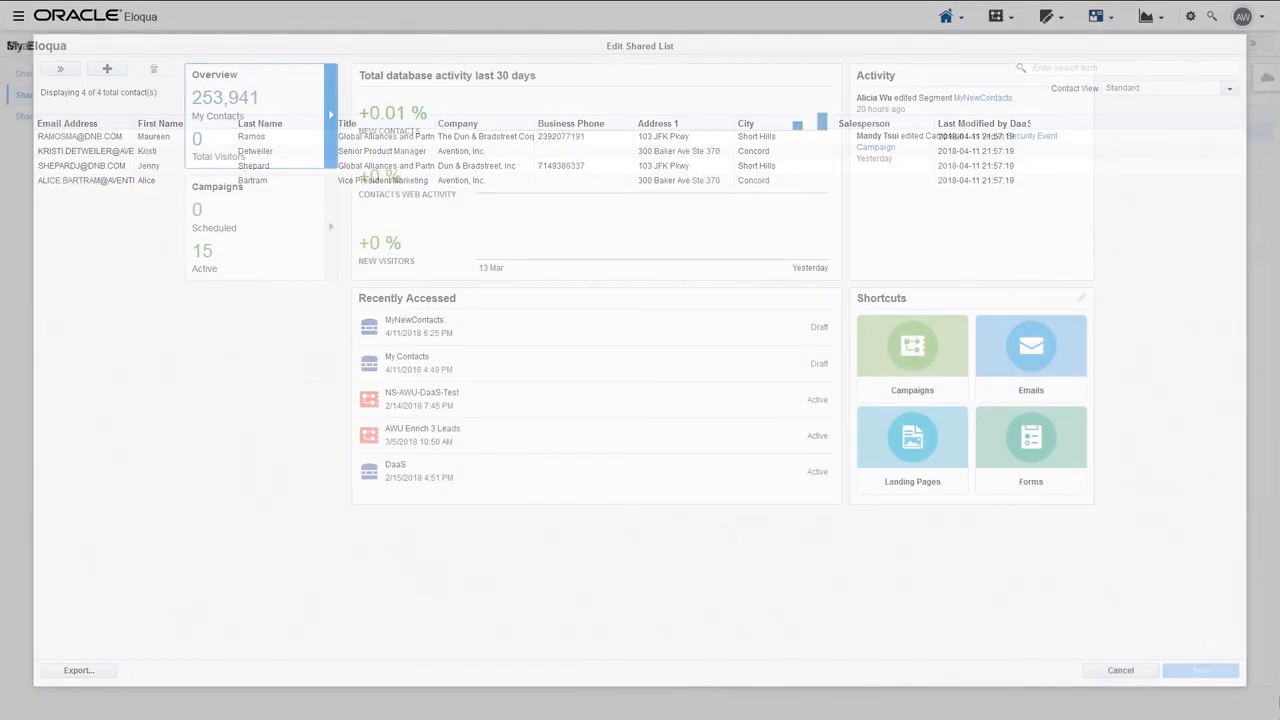
pyautogui.click(1120, 670)
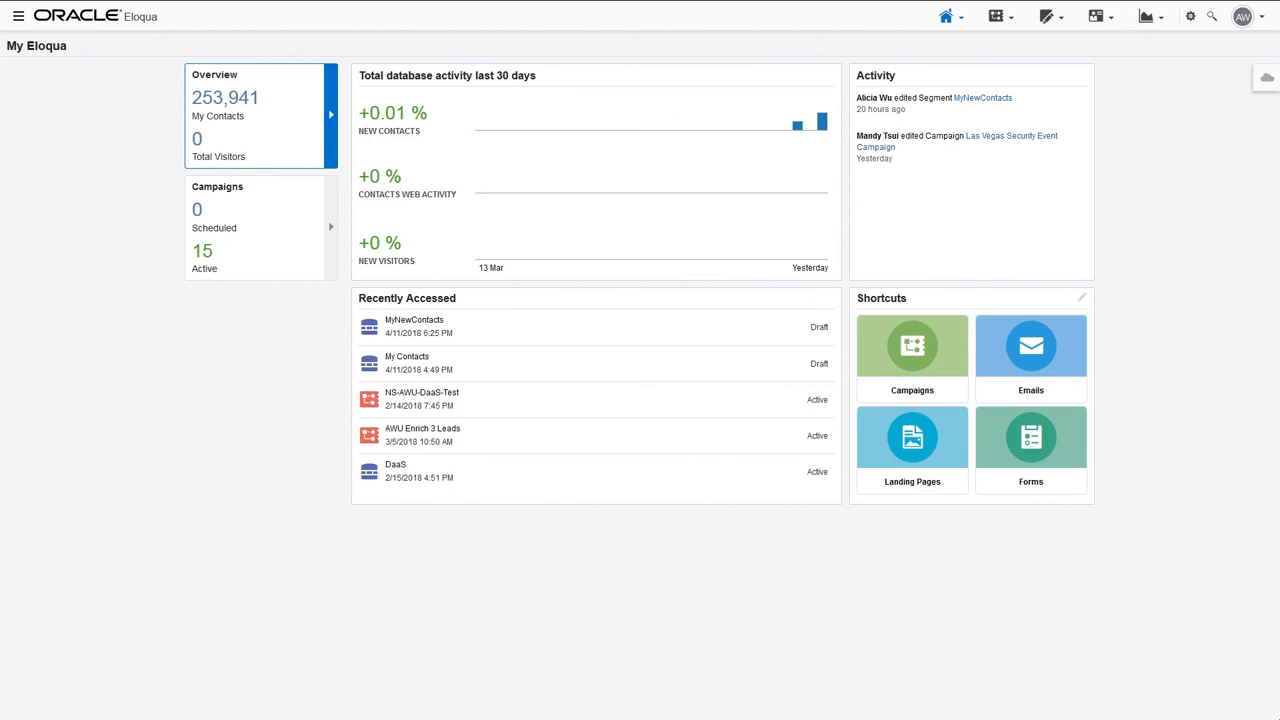